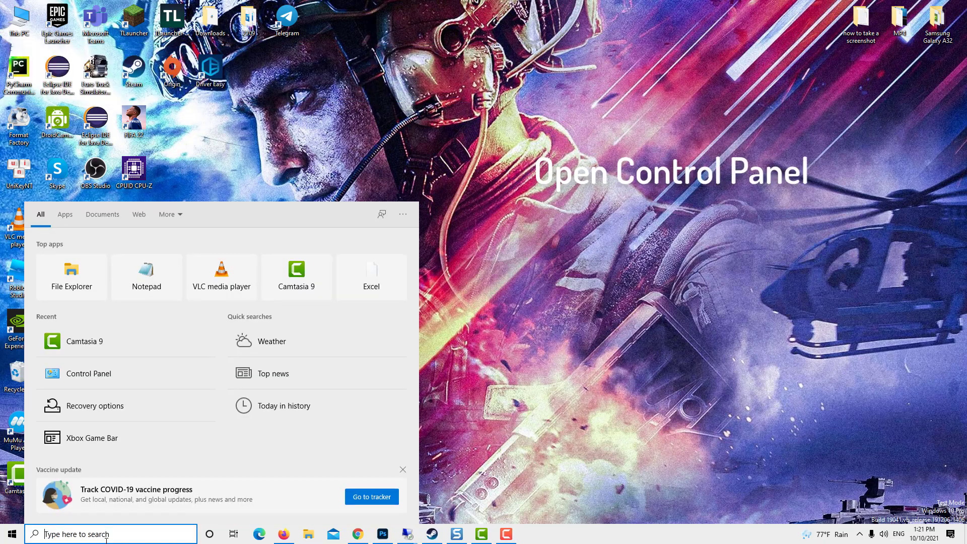
Reach Network and Sharing Center via Control Panel's Network and Internet category.
type("control pane")
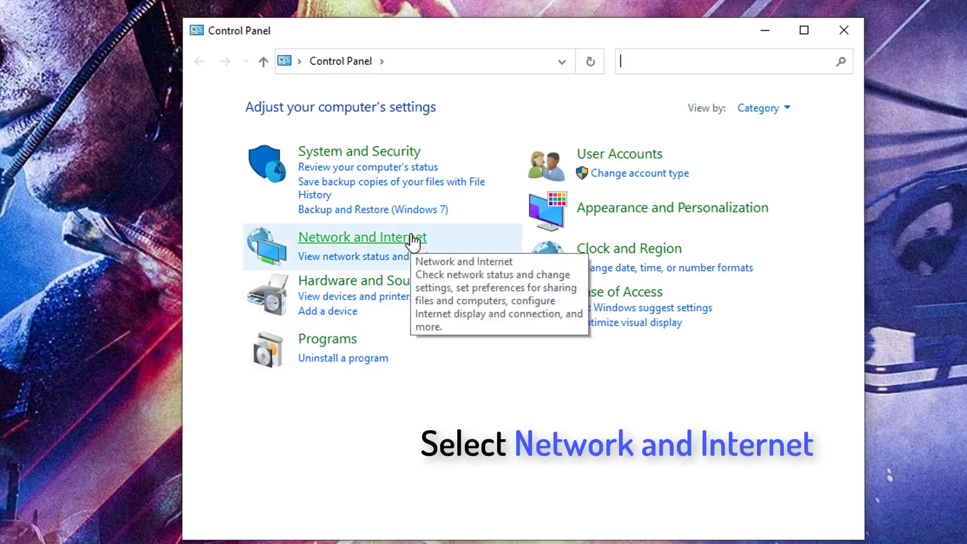
left_click(363, 236)
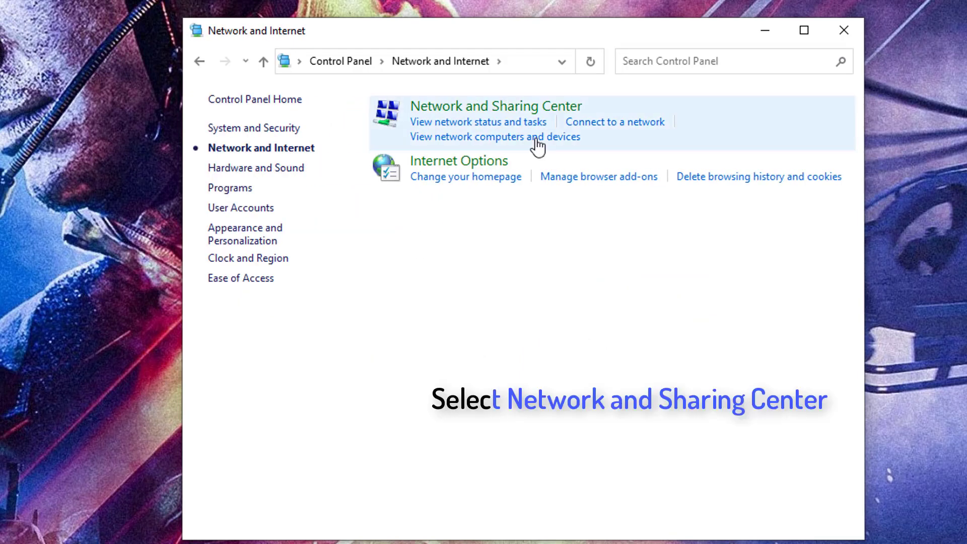
left_click(496, 106)
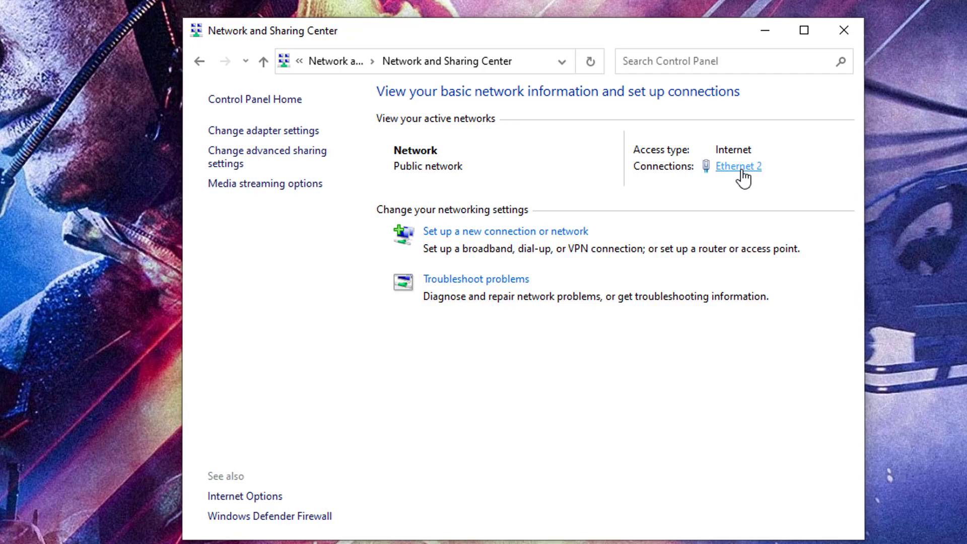
Set Ethernet 2's IPv4 DNS servers to 8.8.8.8 and 8.8.4.4 and confirm.
left_click(737, 167)
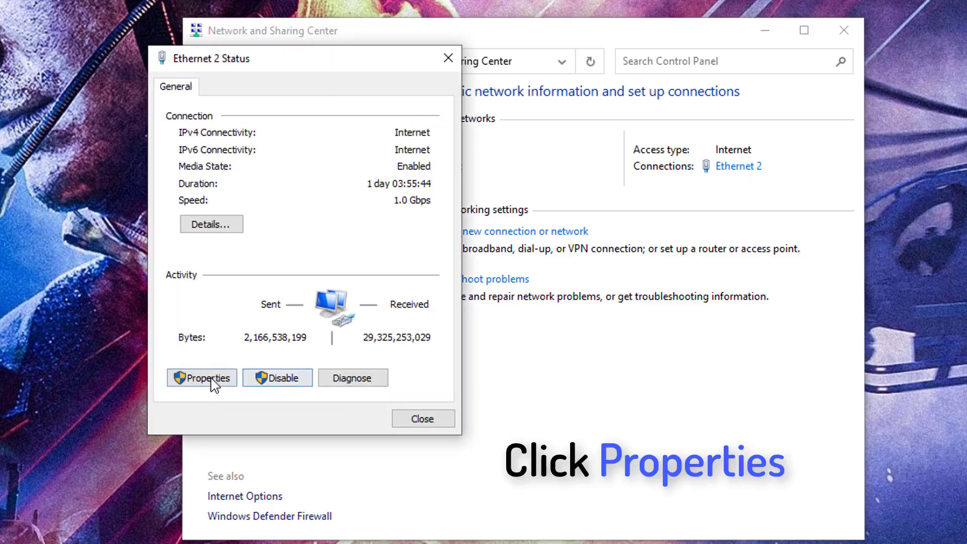
left_click(201, 378)
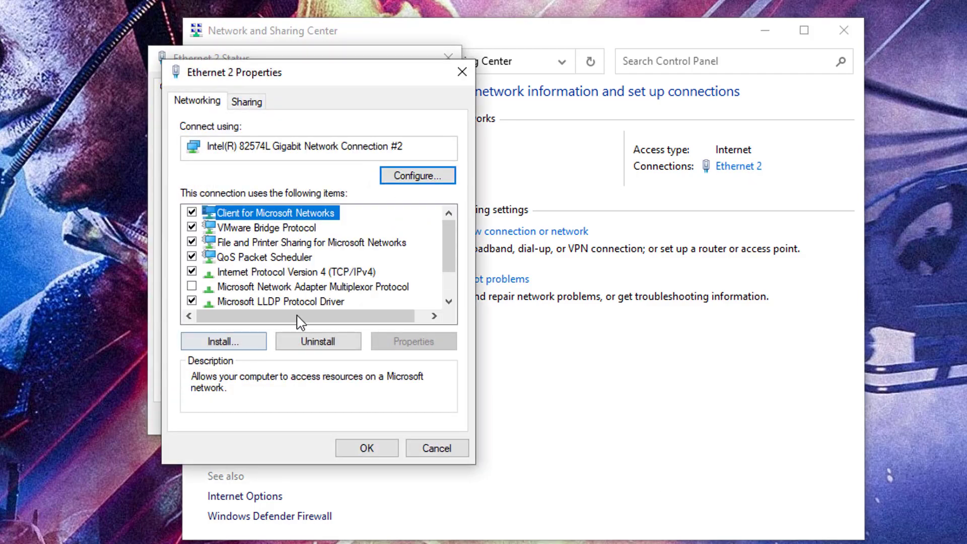
left_click(292, 272)
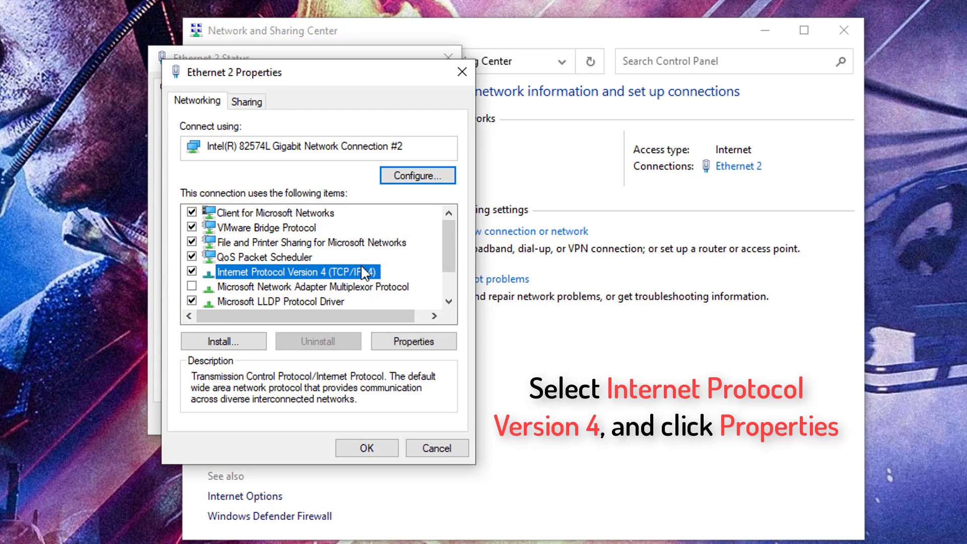
left_click(413, 341)
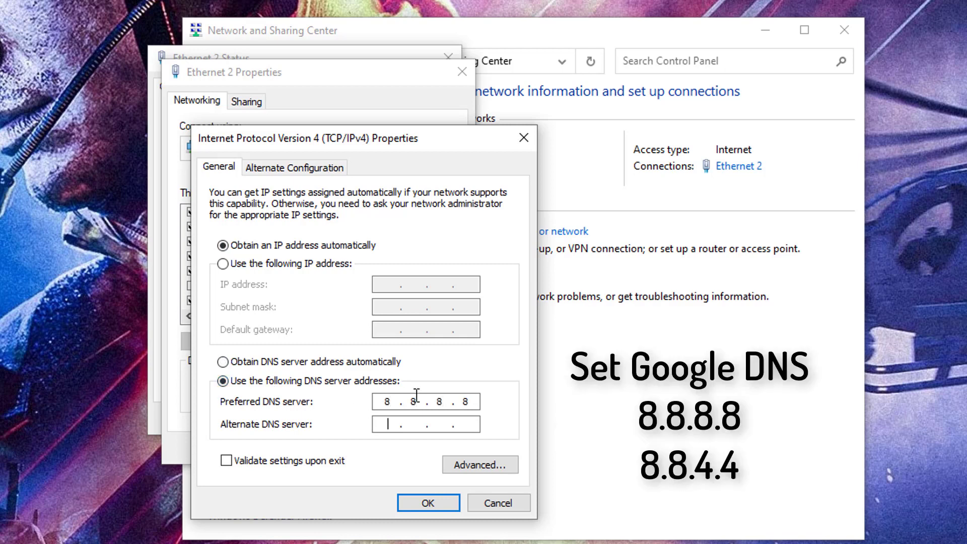
type("8.8.4.4")
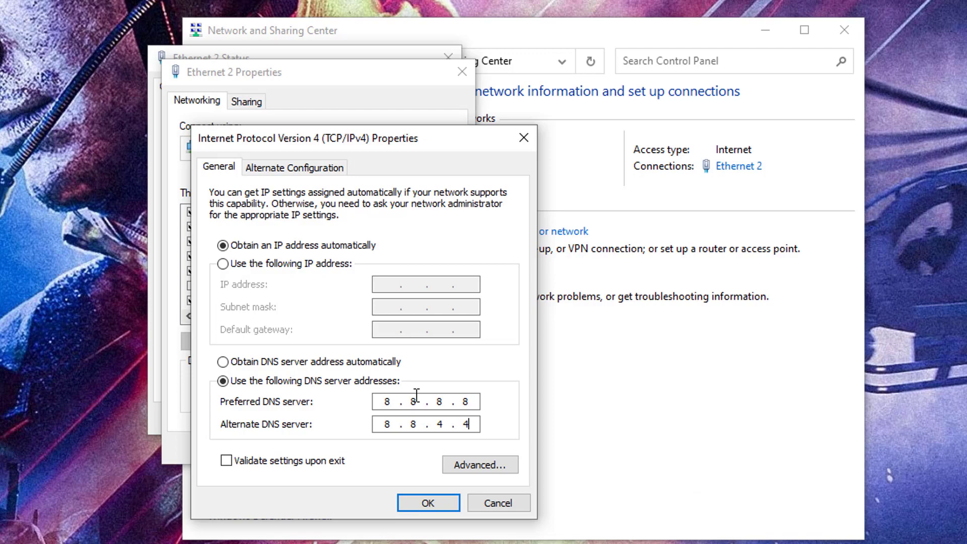
left_click(428, 502)
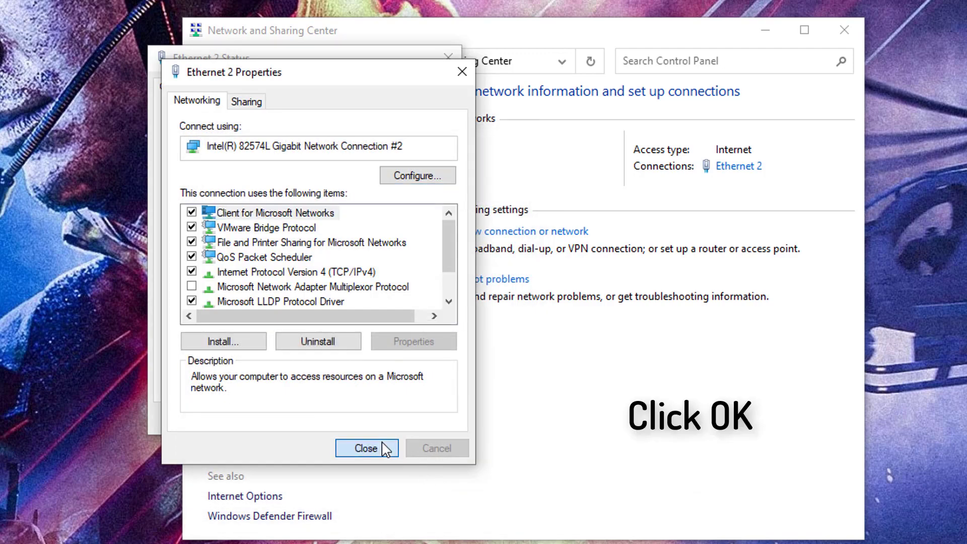
left_click(367, 448)
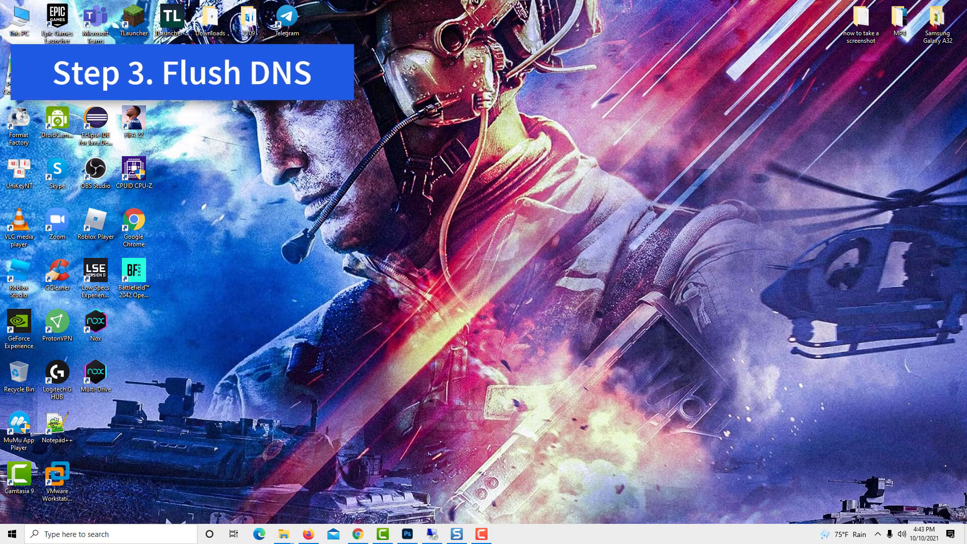
Launch Command Prompt with administrator rights from the search box.
type("control Panel")
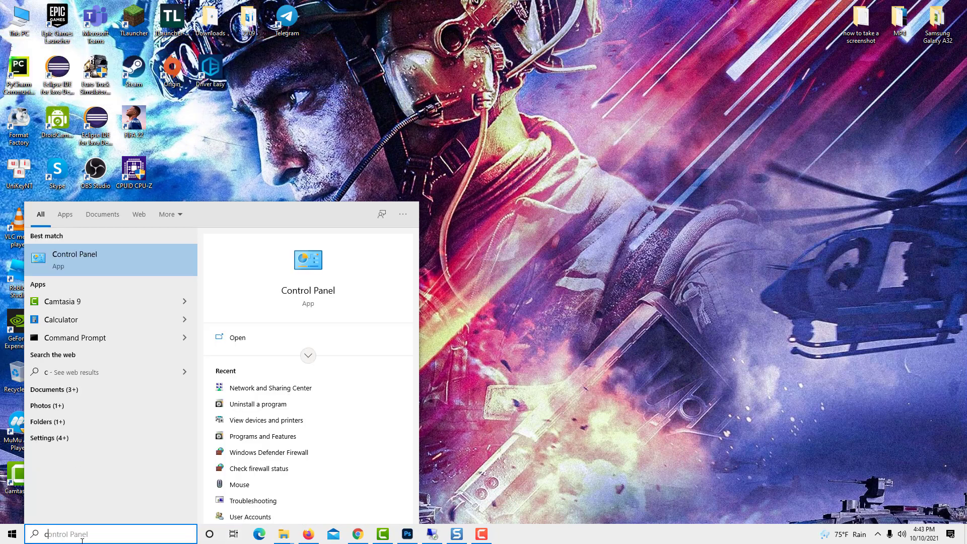
type("command promt")
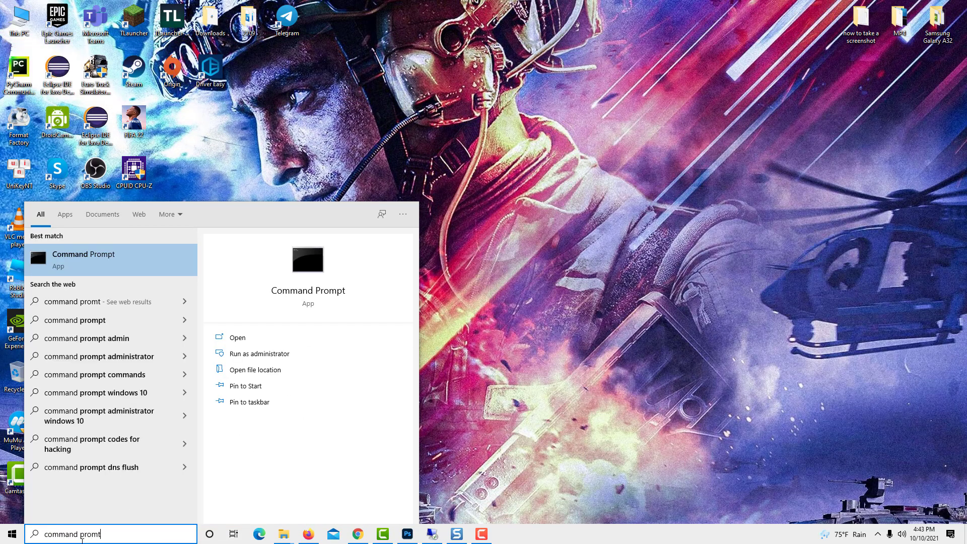
left_click(259, 354)
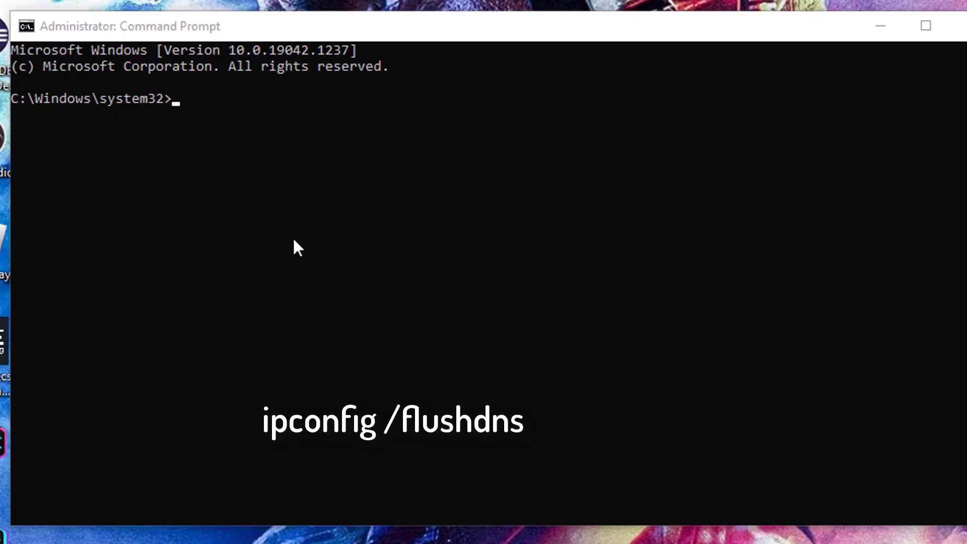
Run ipconfig /flushdns, /registerdns, /release, /renew and netsh winsock reset.
type("ipconfig /flushdns")
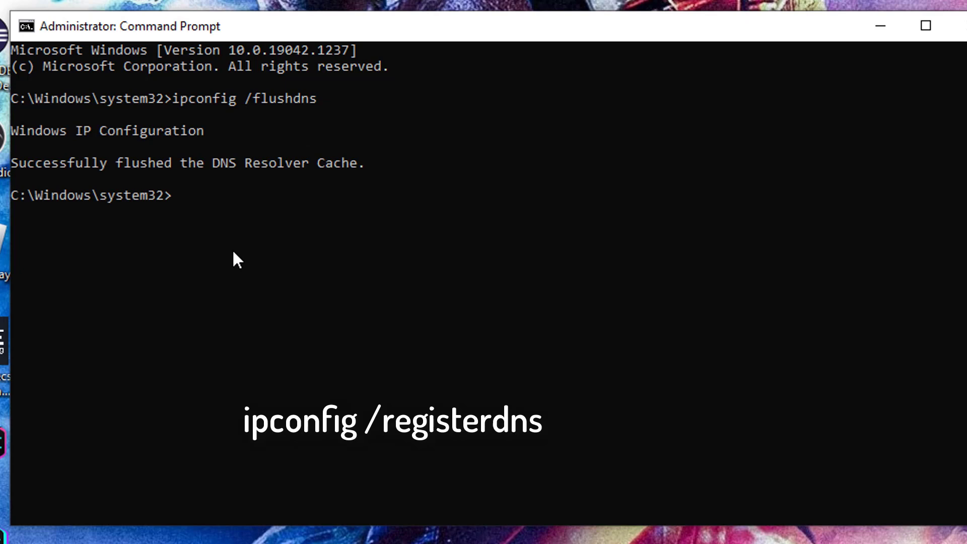
type("ipconfig /registerdns")
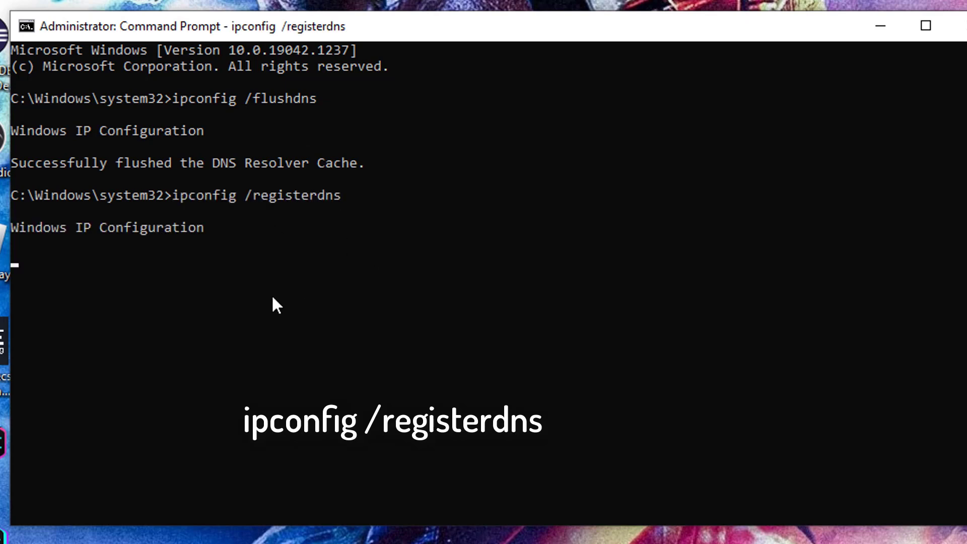
mouse_move(254, 407)
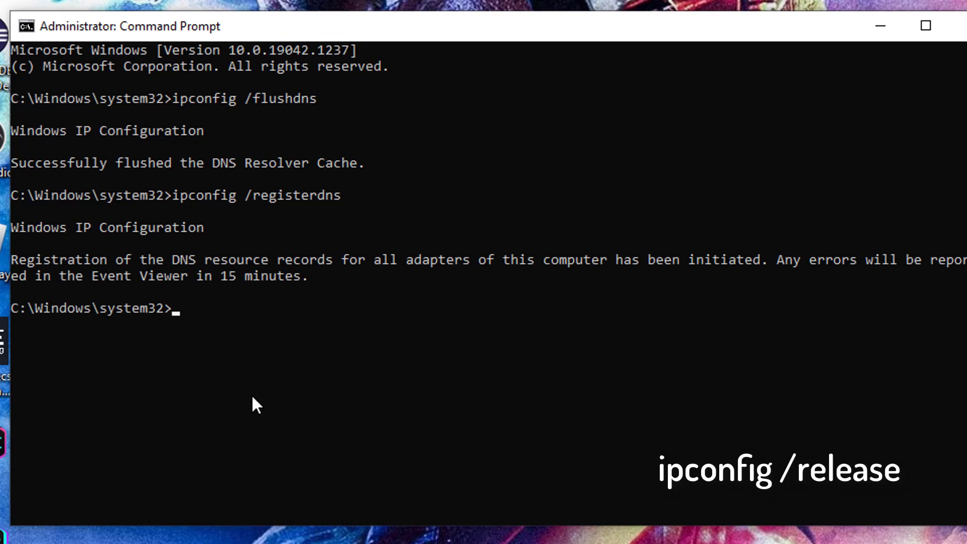
type("ipconfig /release")
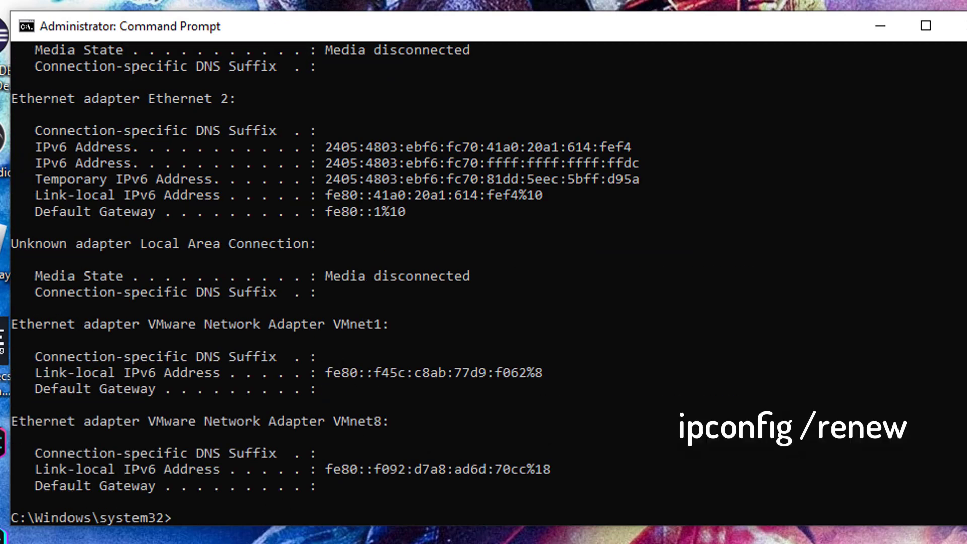
type("ipconfig /renew")
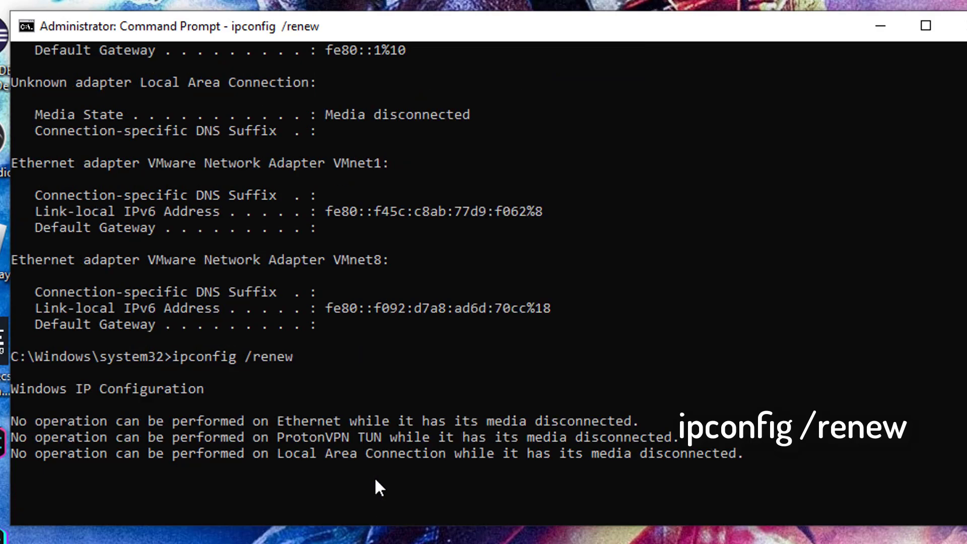
type("netsh winsock reset")
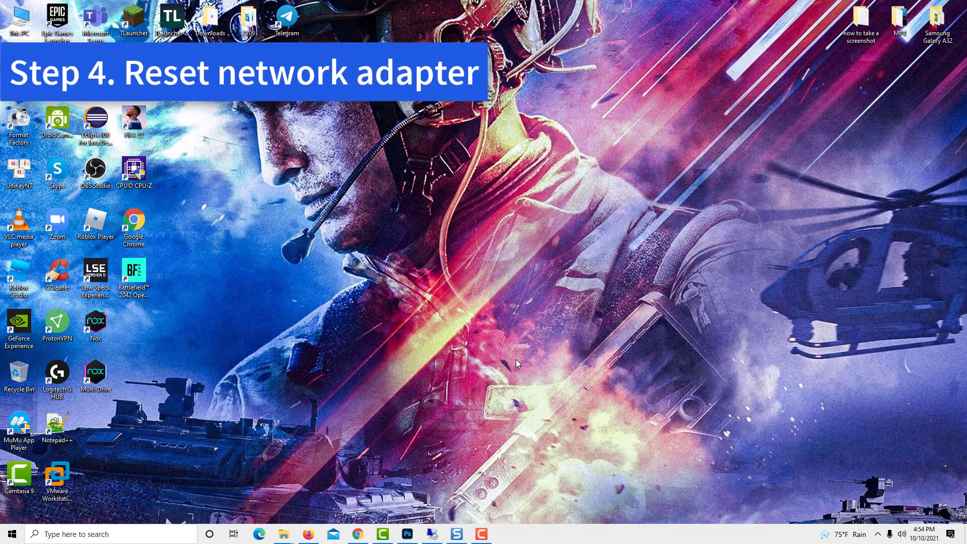
Reset all network adapters from Settings' Network & Internet network reset page.
left_click(15, 534)
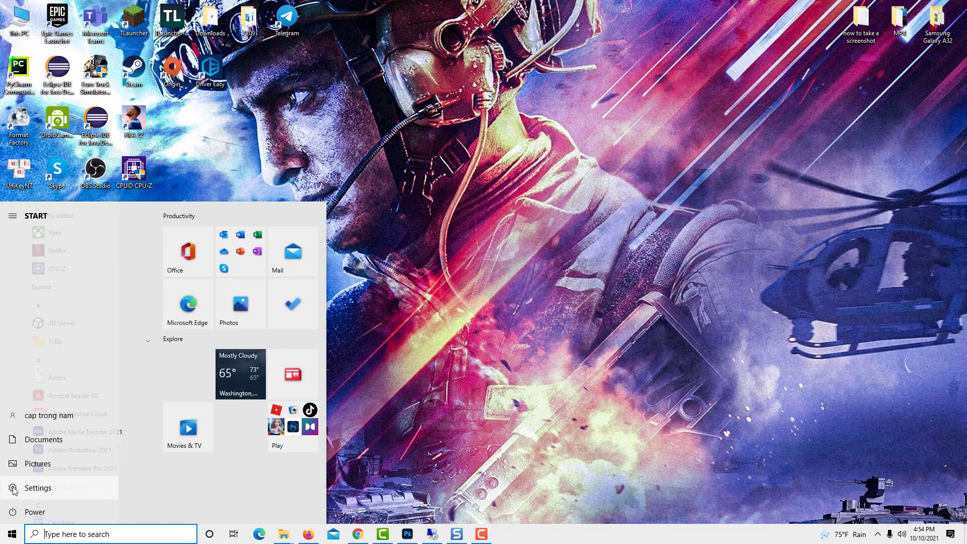
left_click(39, 487)
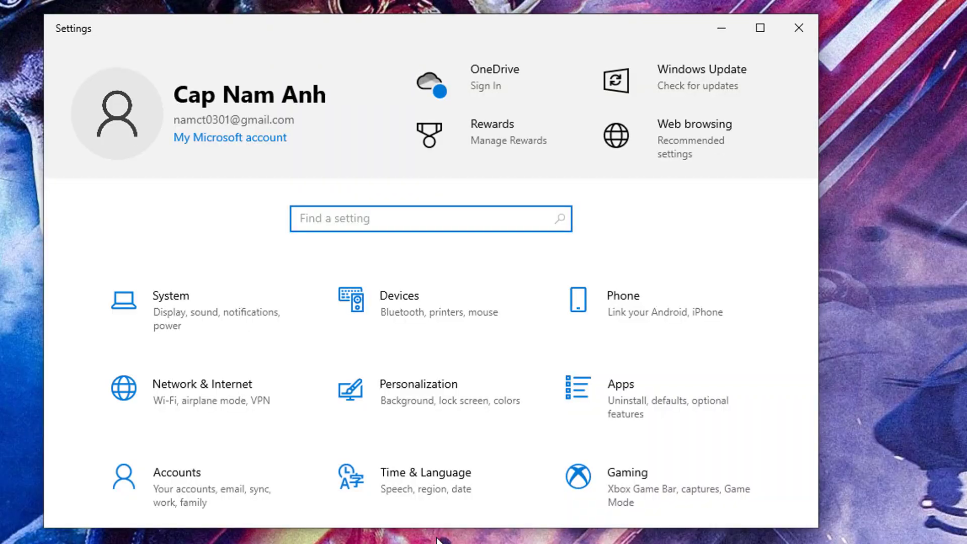
left_click(200, 384)
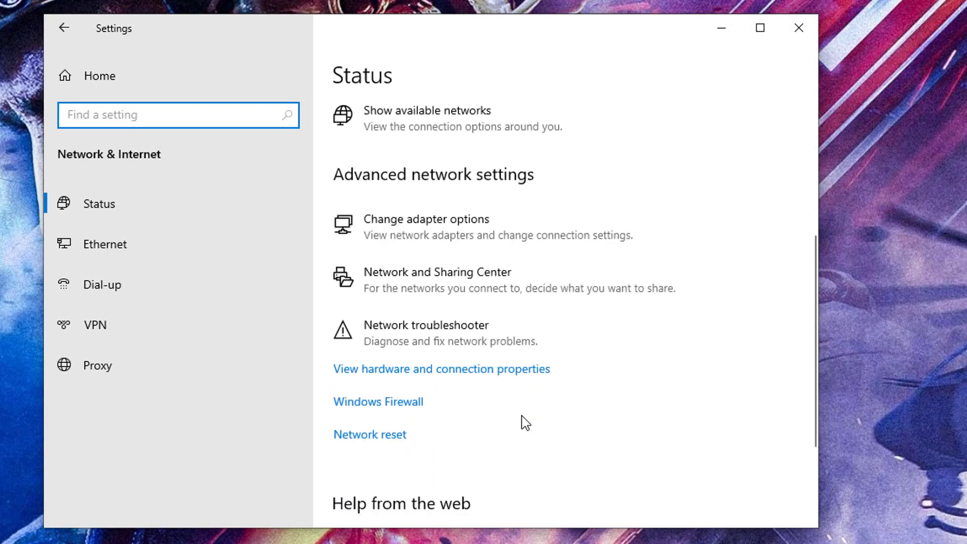
left_click(368, 434)
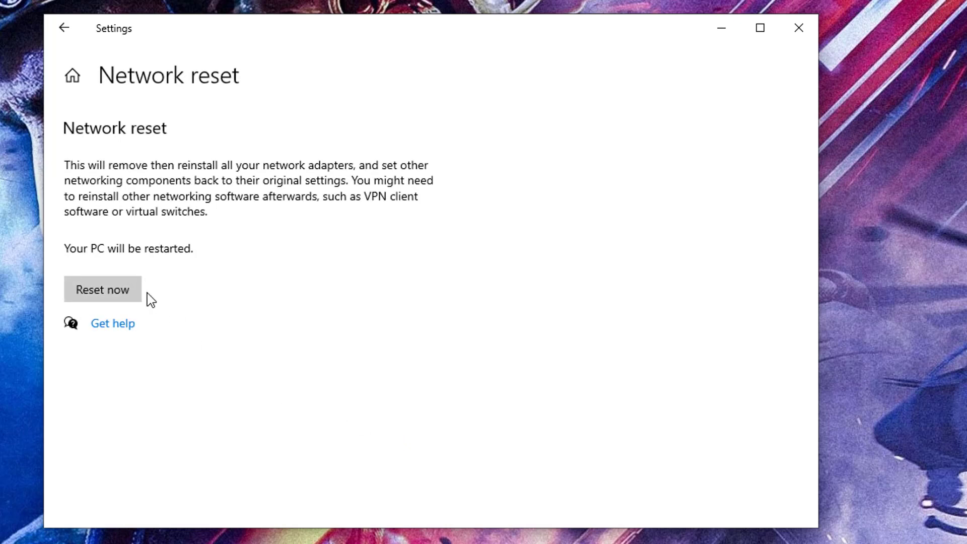
left_click(103, 289)
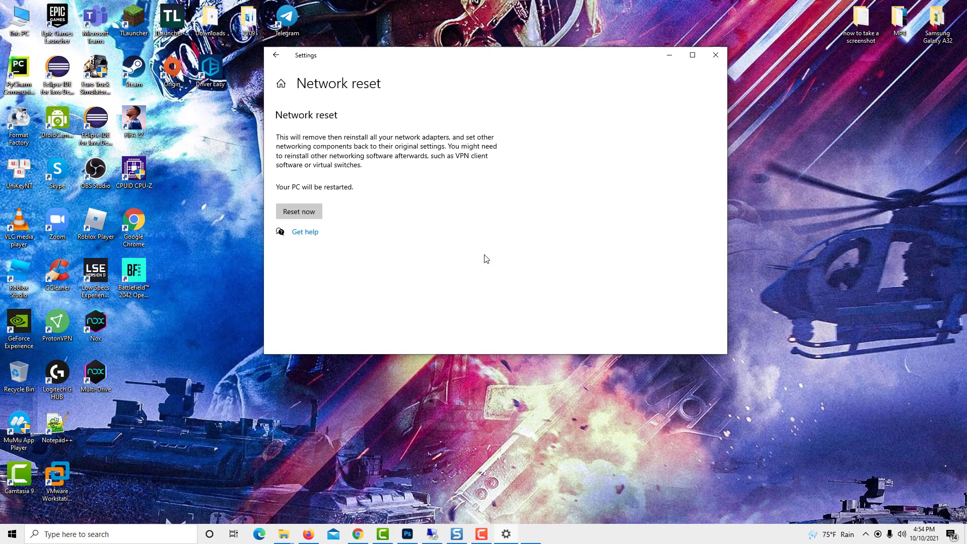
left_click(298, 212)
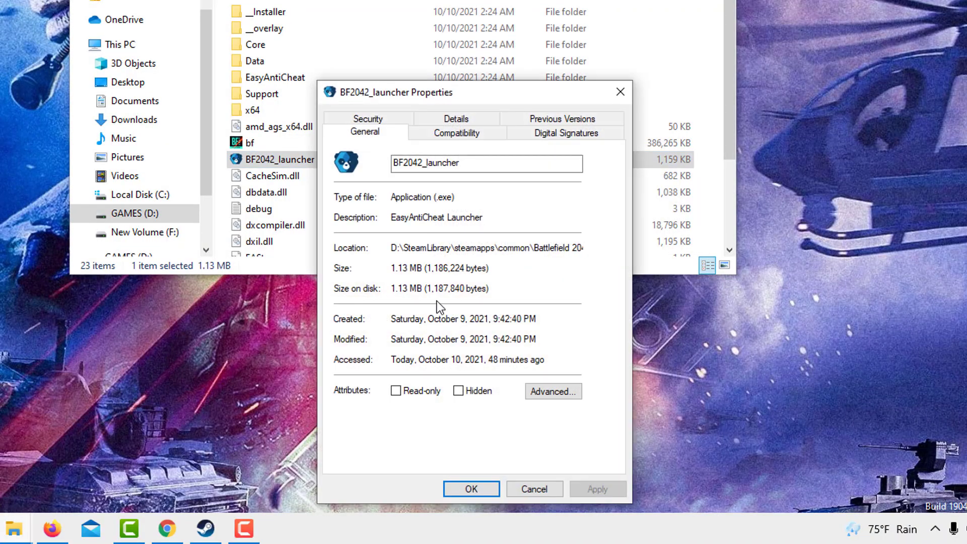
Enable Run as administrator in BF2042_launcher's Compatibility settings and start the launcher.
left_click(455, 133)
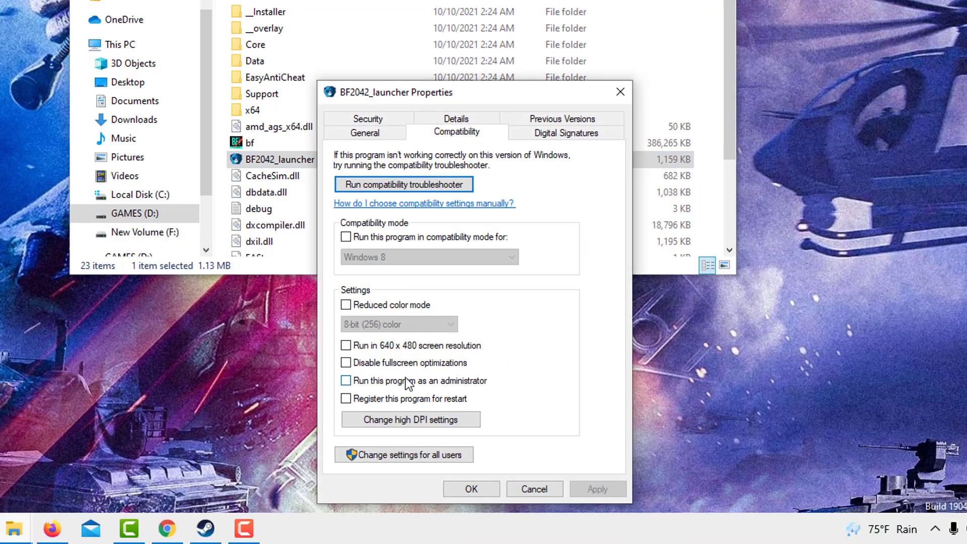
left_click(346, 381)
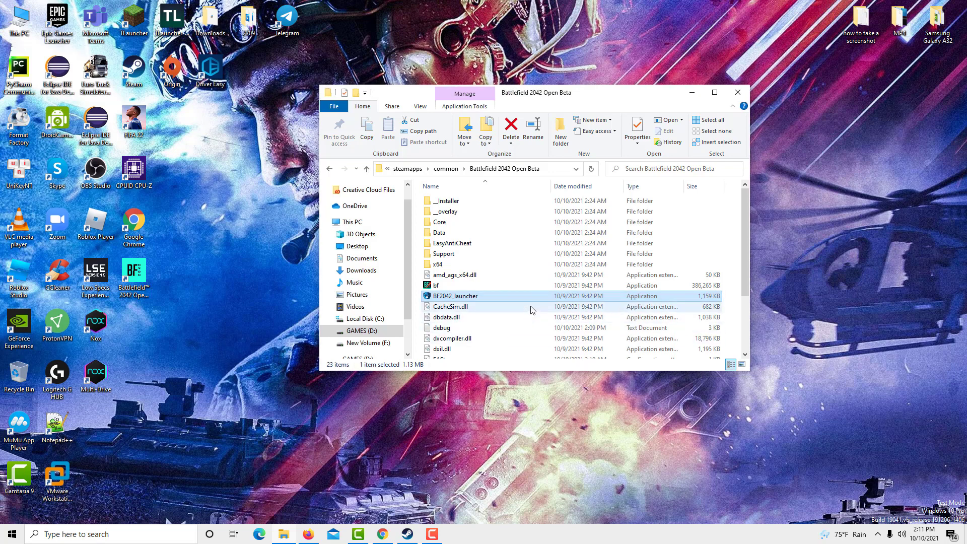
double_click(455, 296)
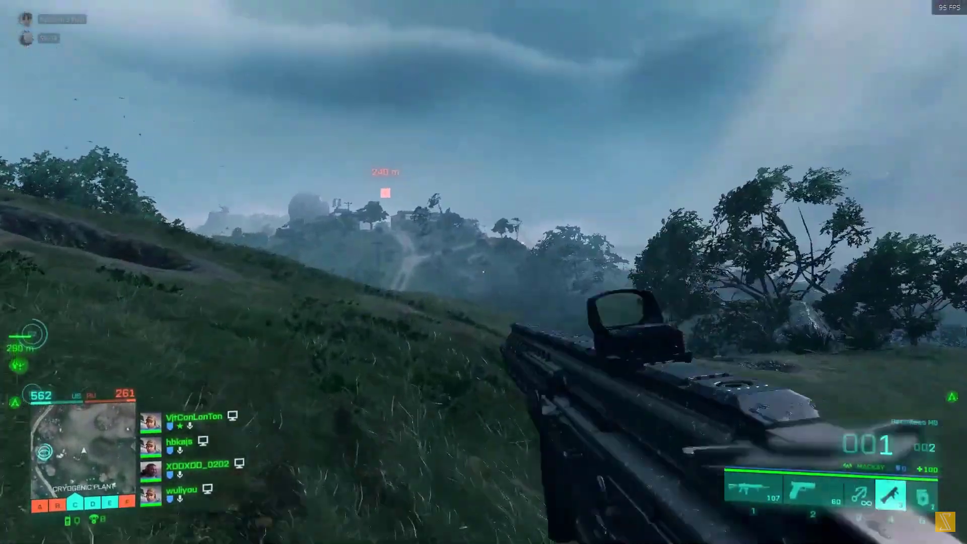
Aim down the scoped rifle at the foggy hillside during the match.
right_click(484, 287)
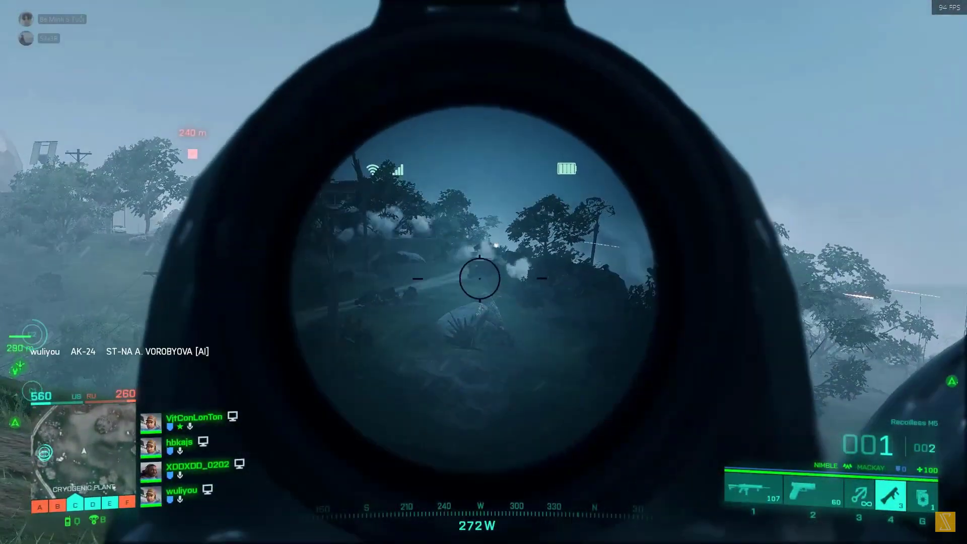